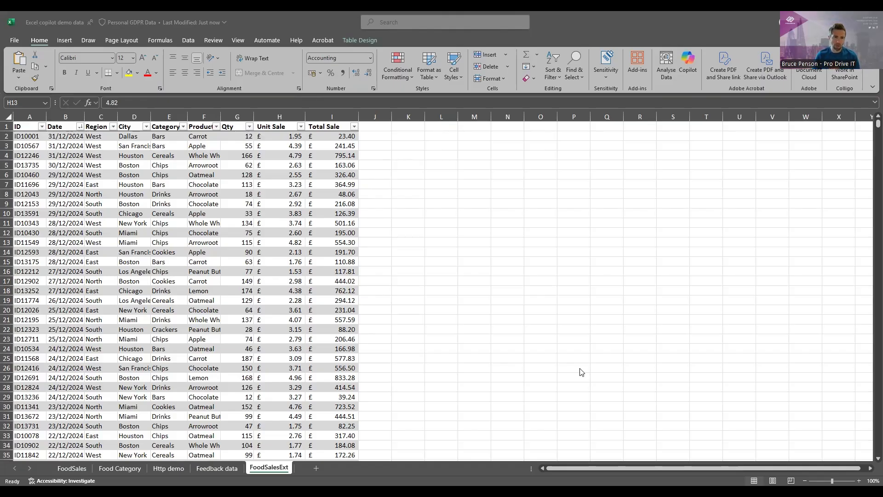
mouse_move(99, 165)
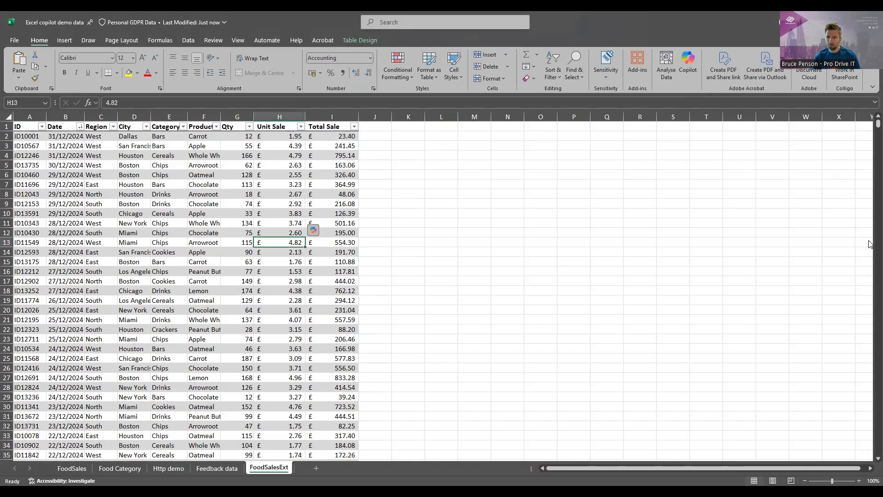
Launch Copilot's Python advanced analysis on the FoodSalesExt table data
scroll(down, 3)
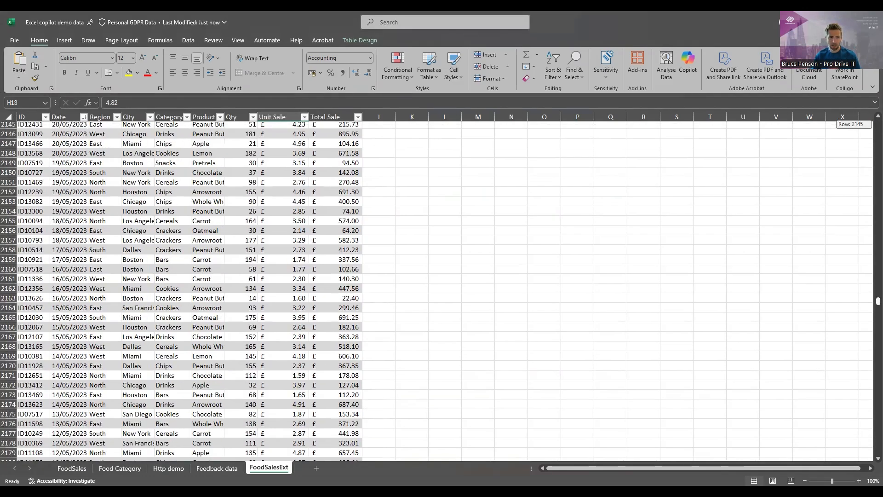
scroll(up, 3)
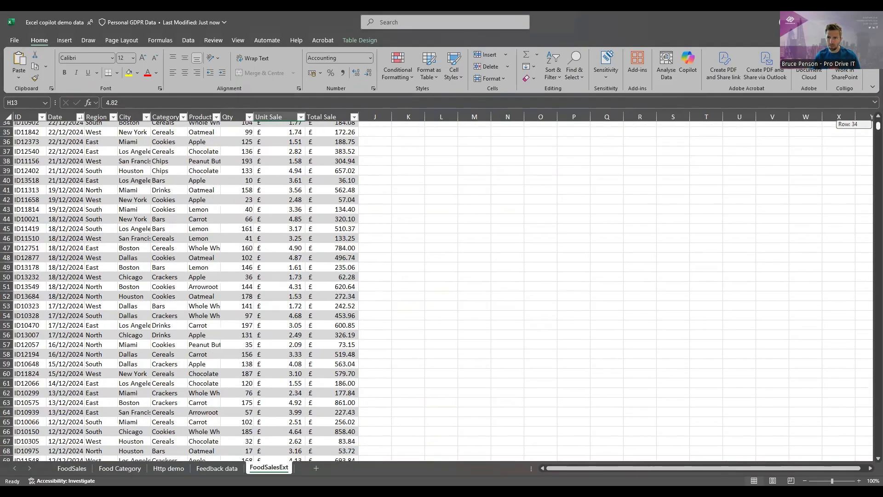
scroll(up, 3)
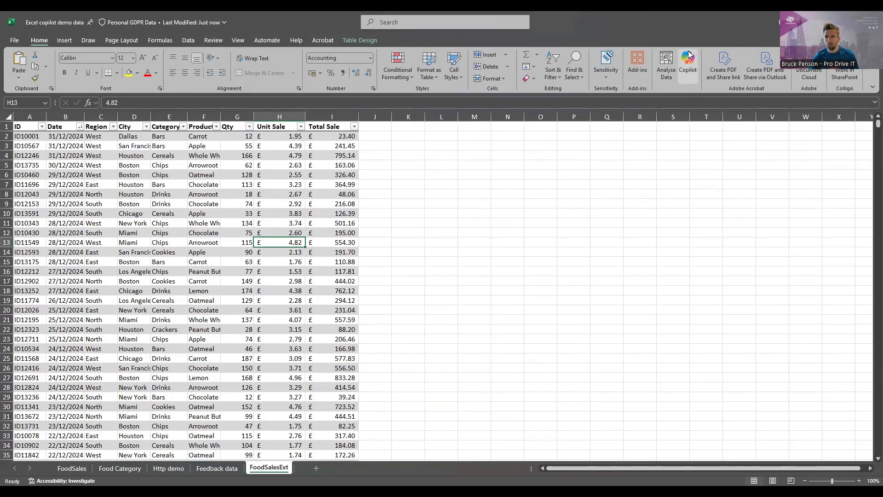
mouse_move(687, 62)
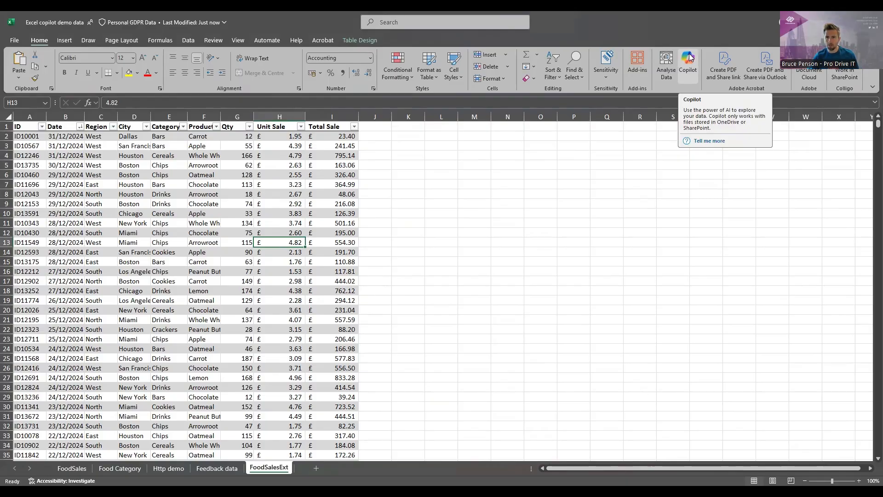
click(688, 66)
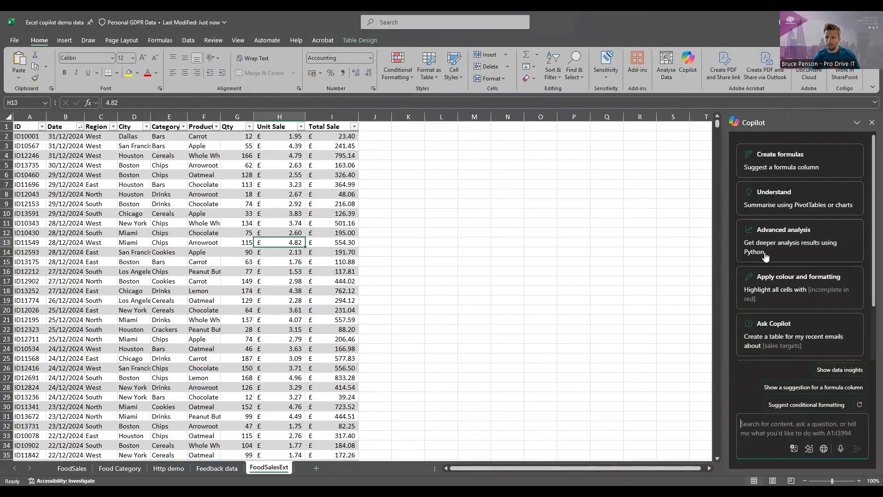
mouse_move(797, 233)
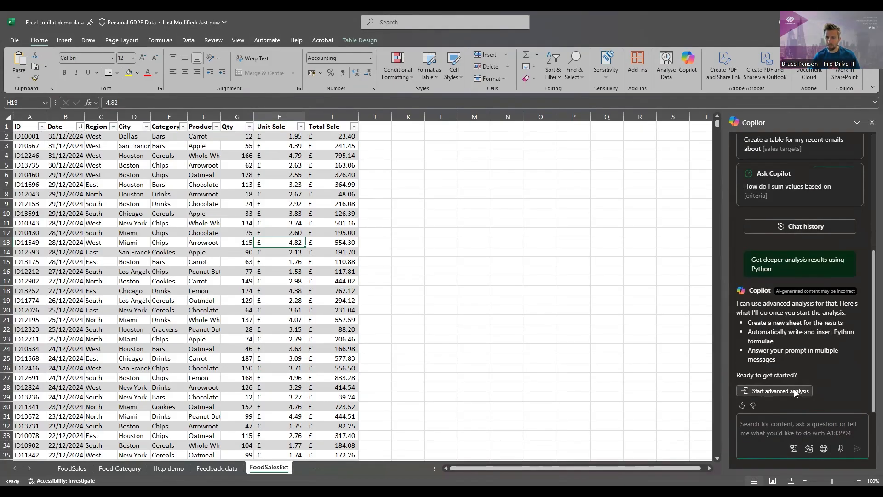
click(778, 391)
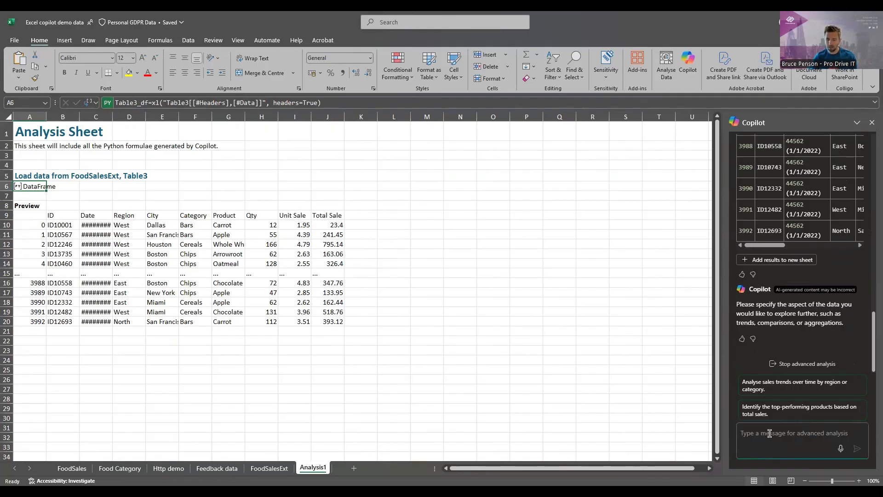
Ask Copilot for a monthly revenue forecast per region with historical data through December 2027
text(please provide me a revenue forecast by month for each region with historical data for each region. The forecast should be until December 2027 and each region should be on a separate chart and include historical data)
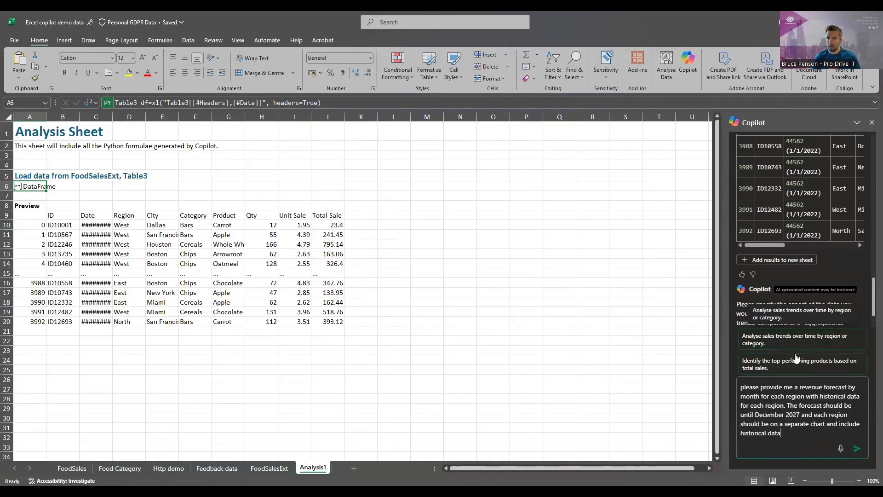
click(857, 448)
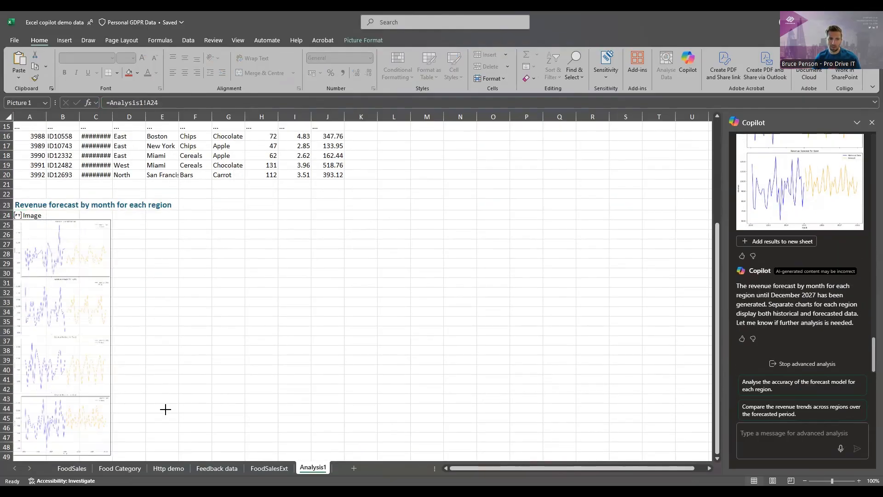
Scroll down through the North, South and West revenue forecast charts
scroll(down, 3)
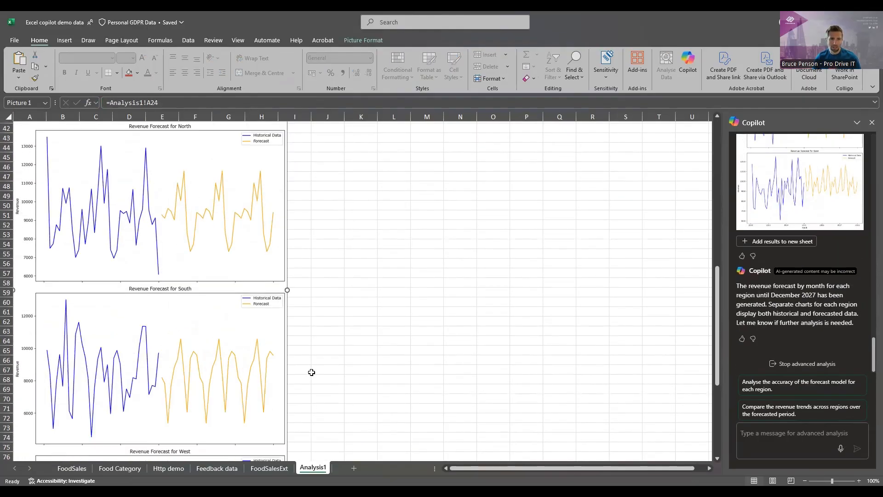
scroll(down, 3)
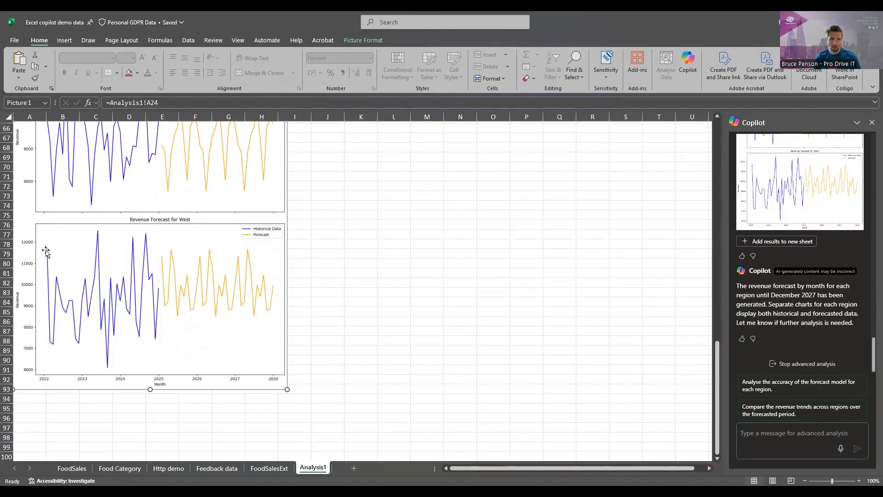
mouse_move(158, 281)
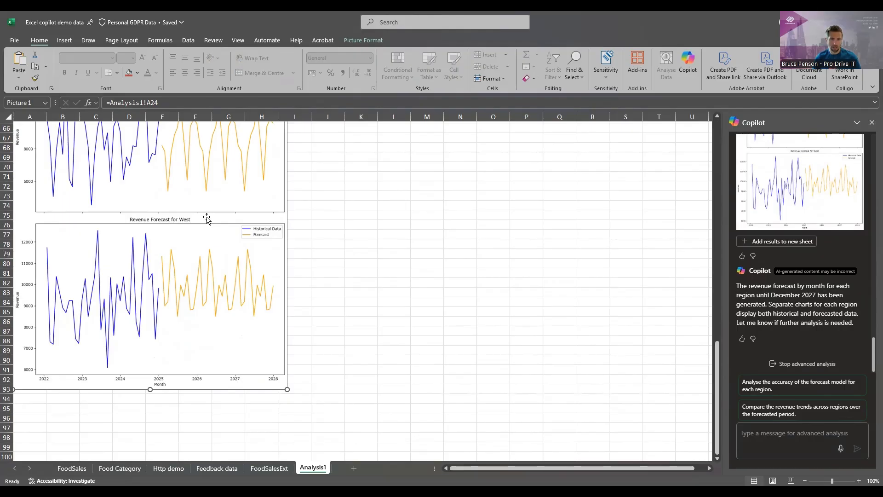
mouse_move(162, 287)
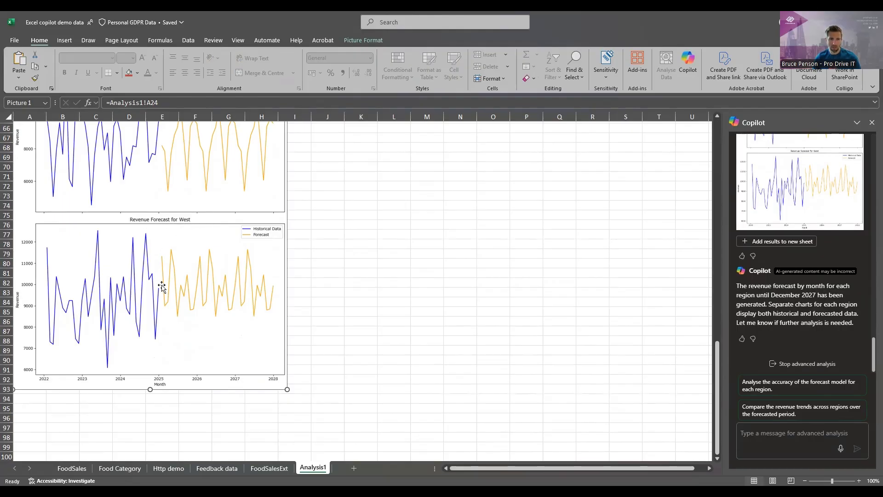
mouse_move(171, 296)
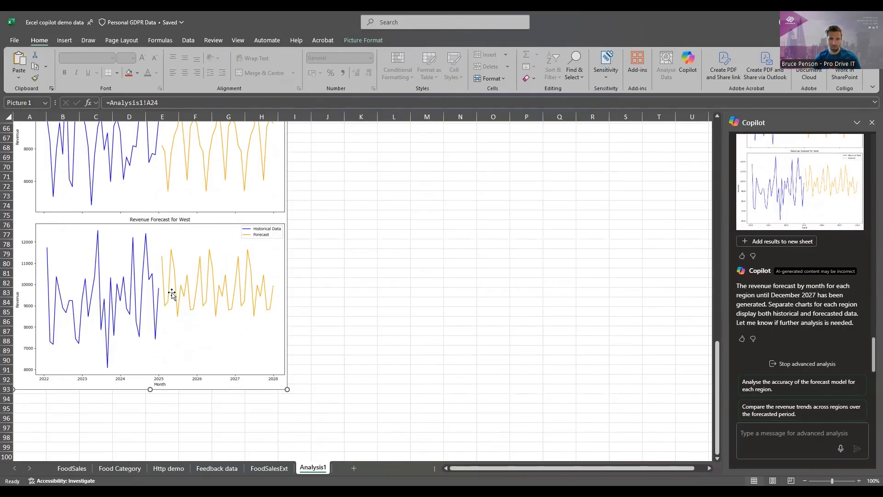
mouse_move(180, 298)
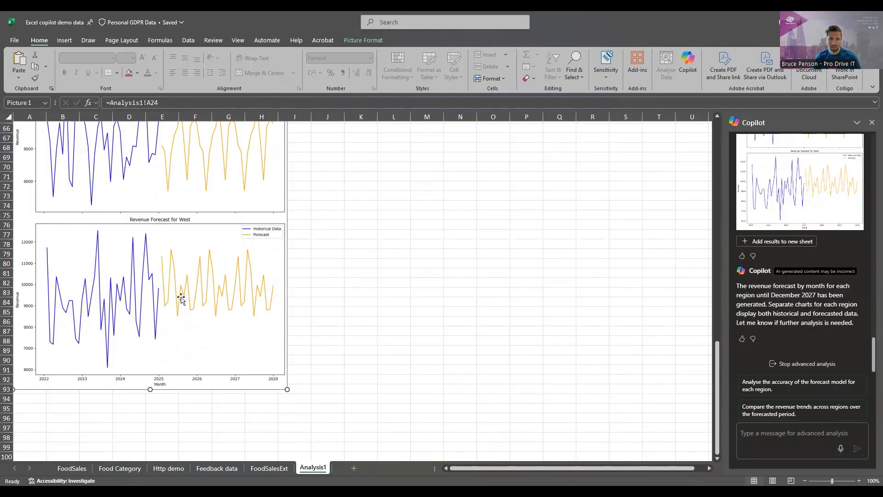
mouse_move(198, 291)
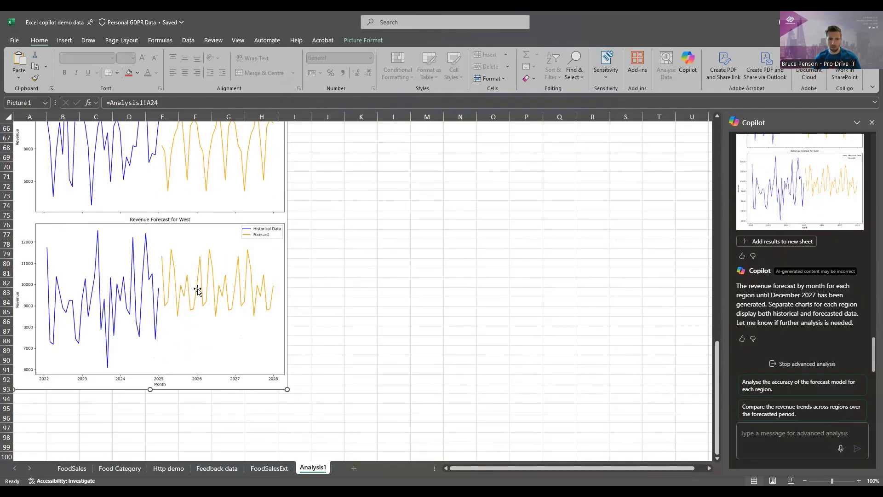
mouse_move(290, 309)
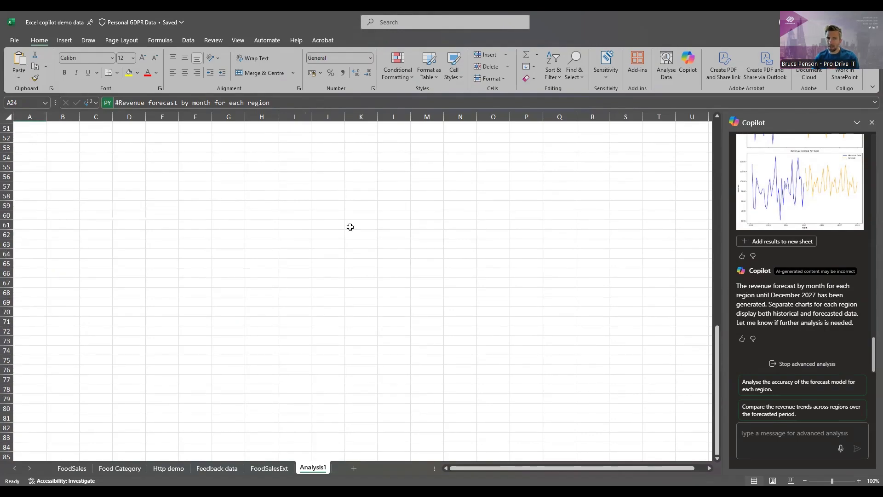
Ask Copilot to rank the products by their upsell opportunity
scroll(up, 3)
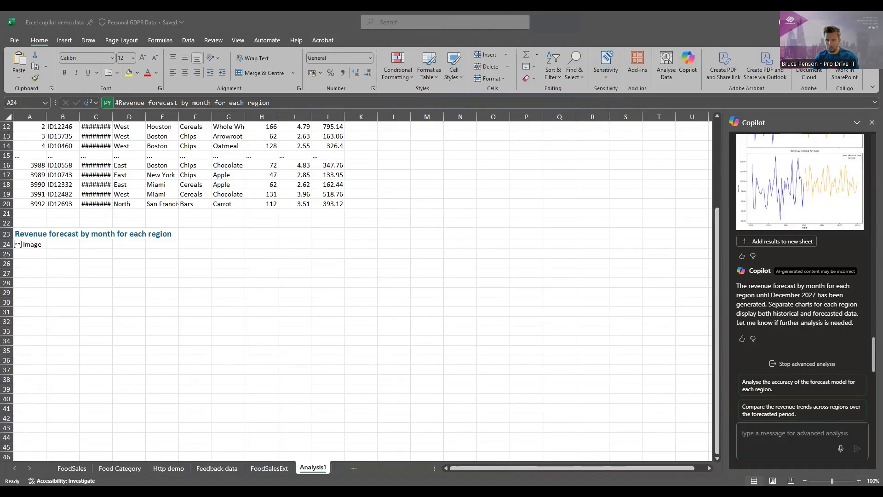
mouse_move(183, 195)
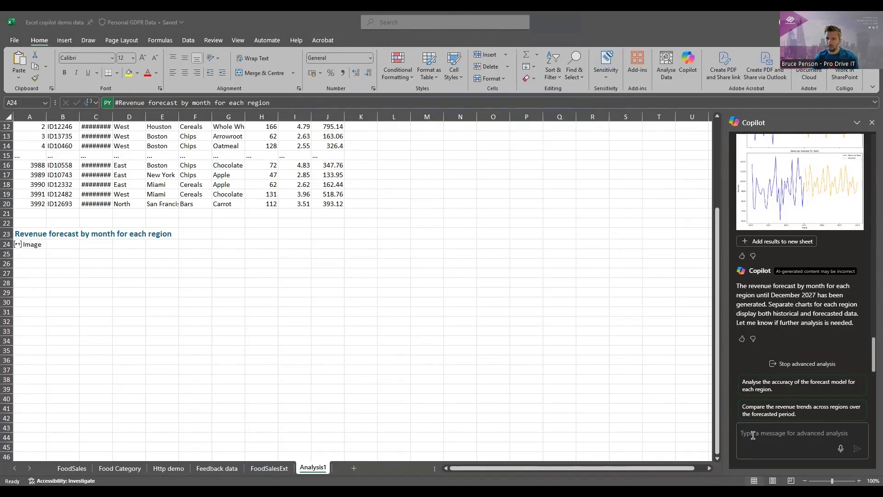
text(please rank the products based on their upsell opportunity)
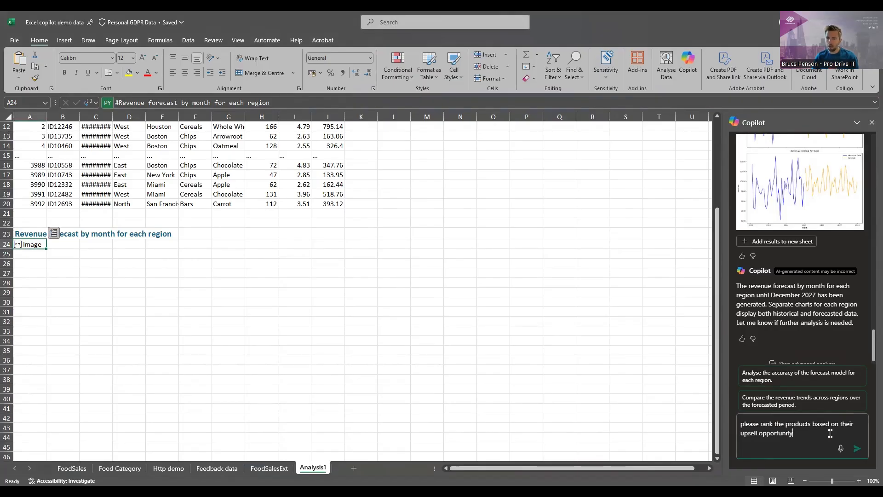
click(856, 448)
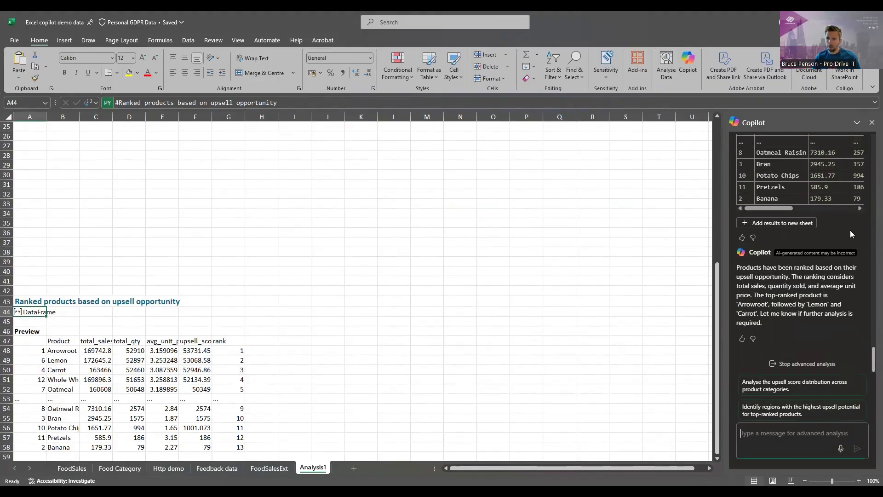
mouse_move(845, 304)
text(Show these categories in a bar chart in descending order. Please also explain the methodology used to calculate this)
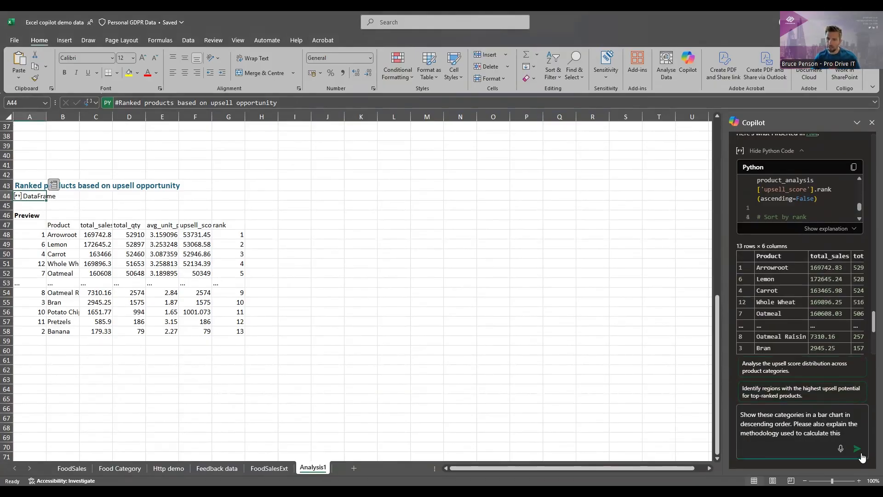
Send the request for a descending upsell-score bar chart with methodology, then scroll to view it
click(856, 449)
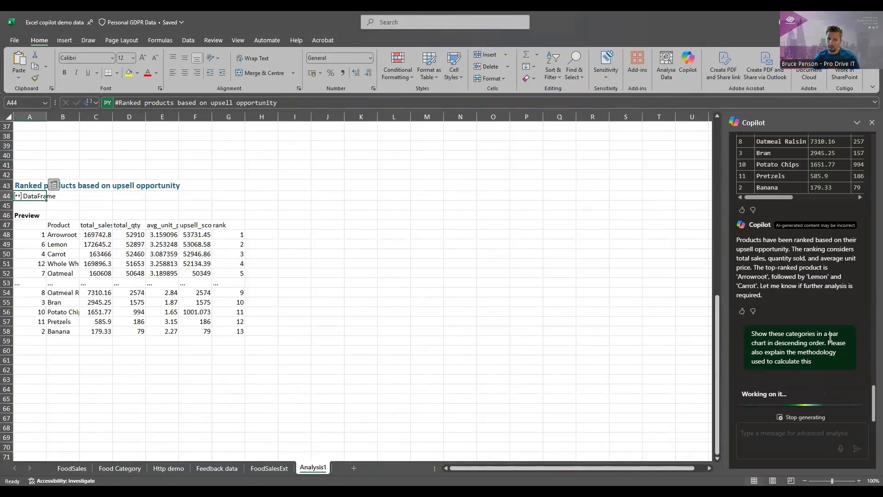
mouse_move(824, 371)
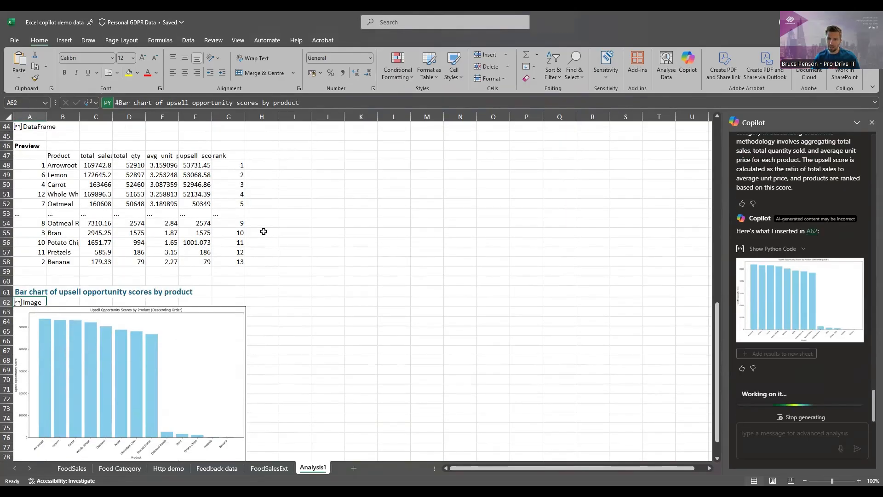
scroll(down, 3)
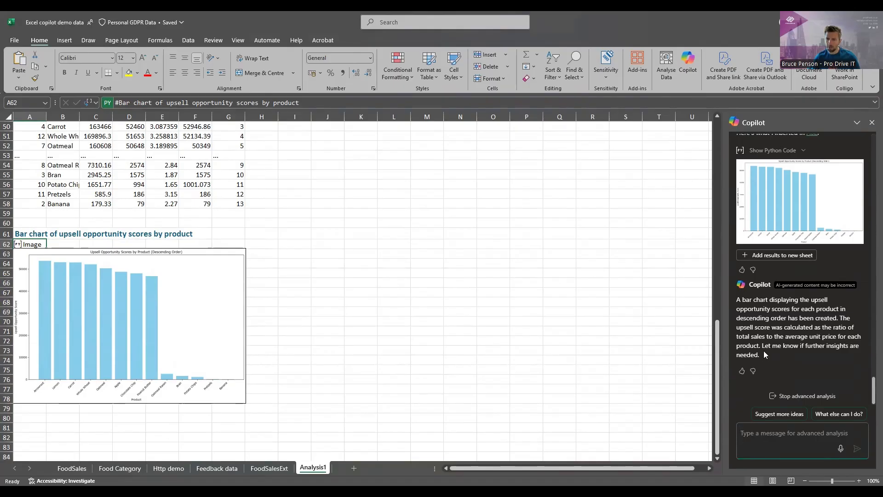
mouse_move(846, 354)
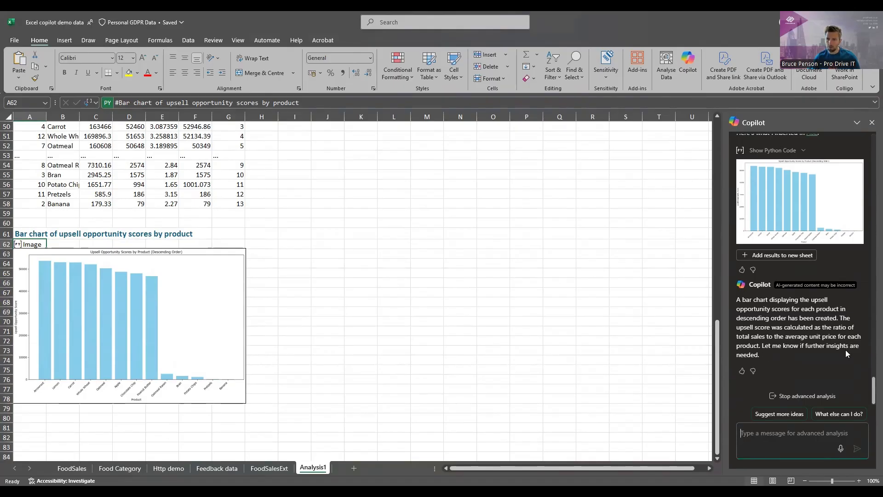